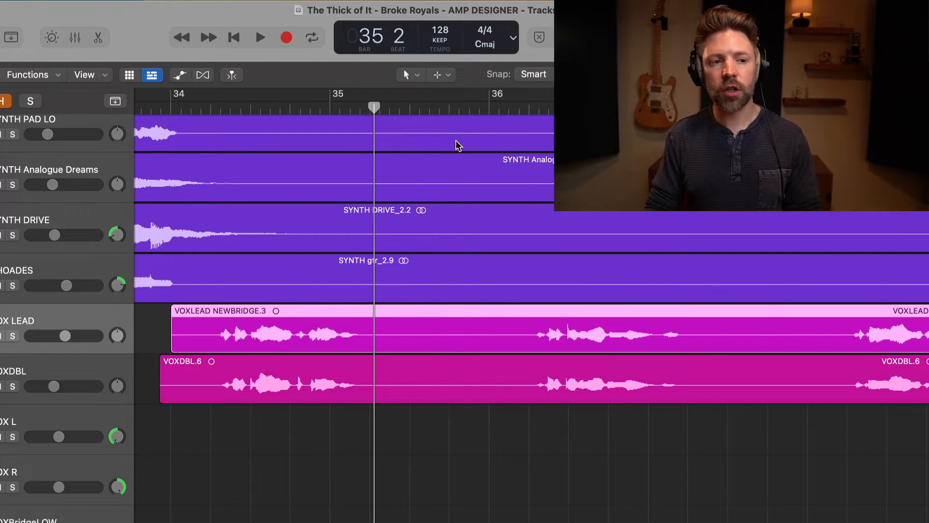
Step: Keep the Pointer Tool and move the VOXLEAD NEWBRIDGE.3 region slightly later via the synth guitar track
left_click(407, 74)
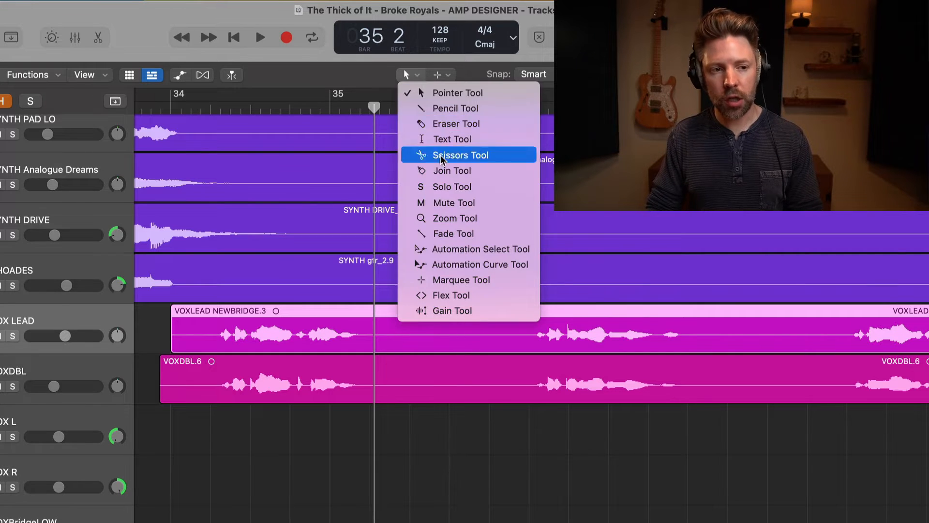
mouse_move(457, 93)
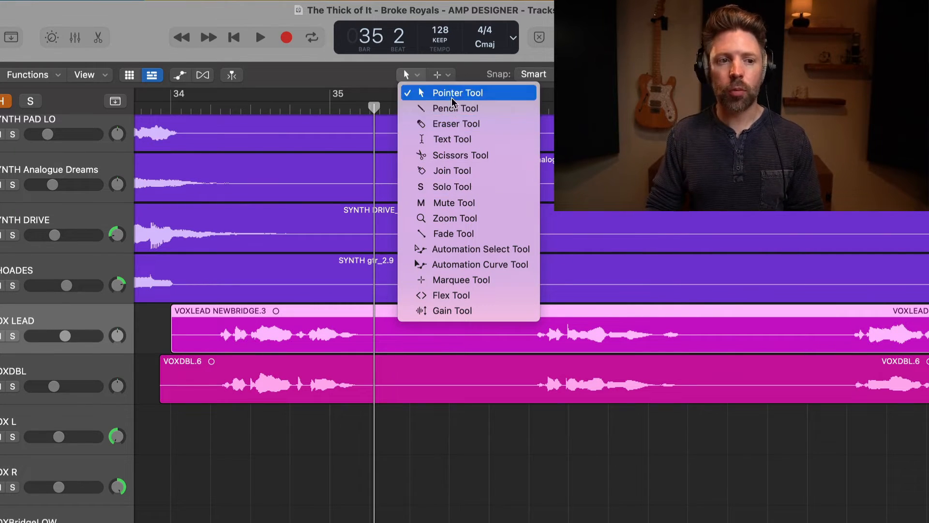
left_click(456, 93)
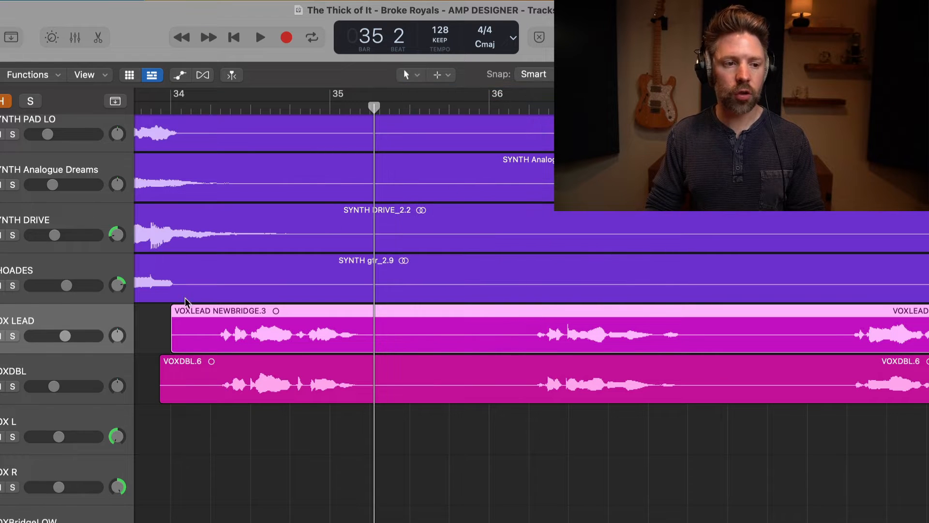
mouse_move(237, 338)
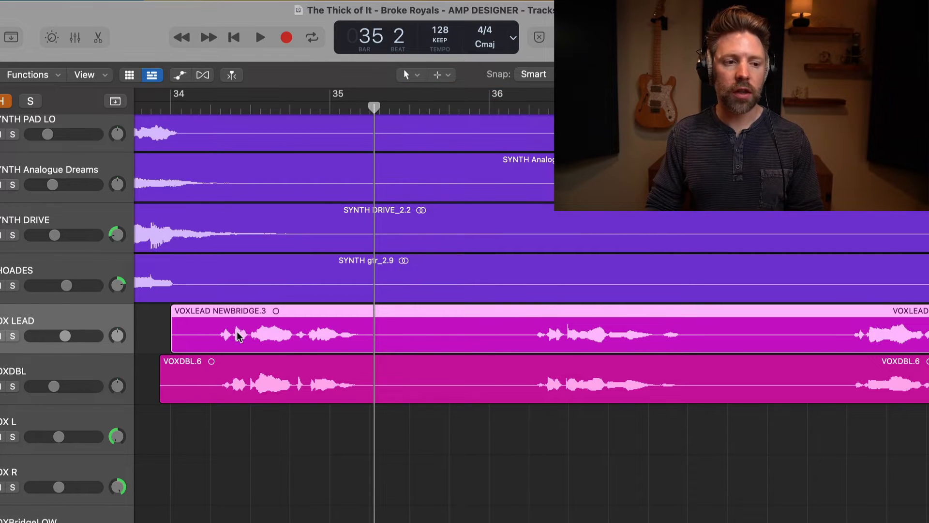
mouse_move(196, 352)
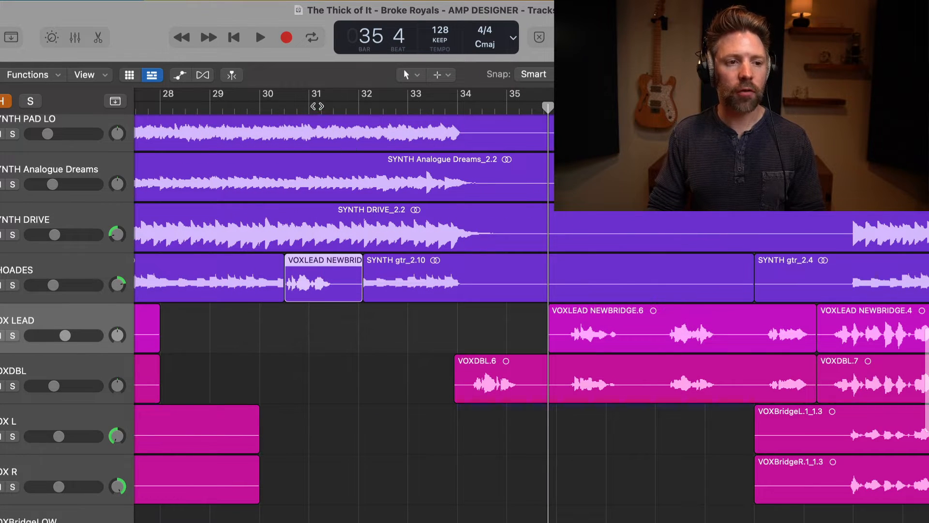
left_click(317, 101)
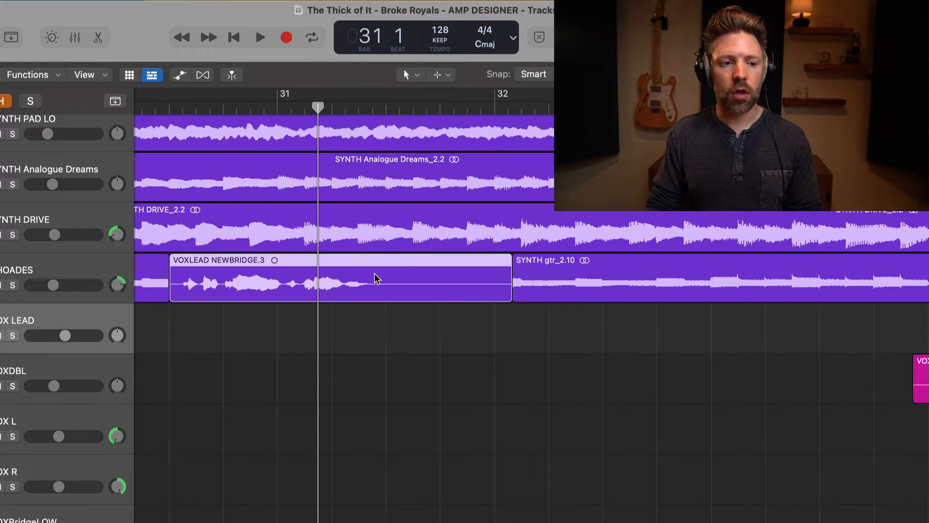
mouse_move(550, 299)
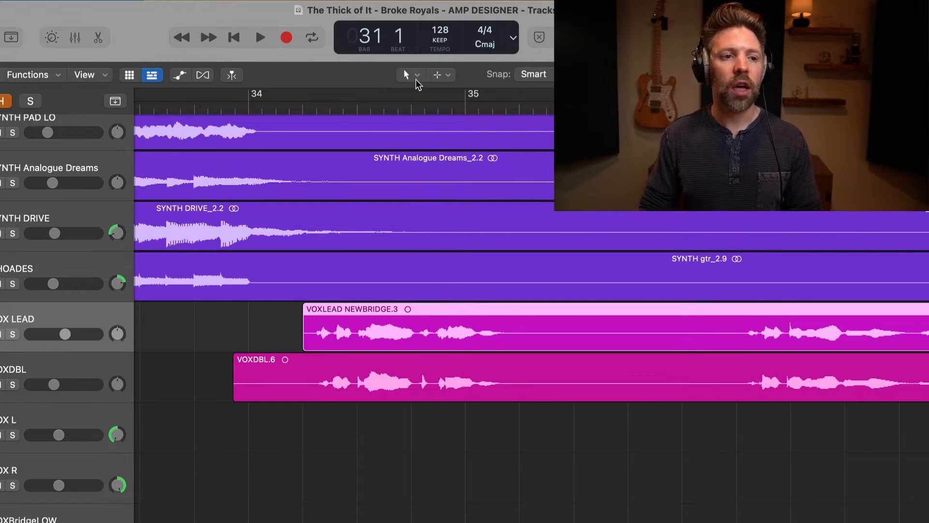
mouse_move(439, 346)
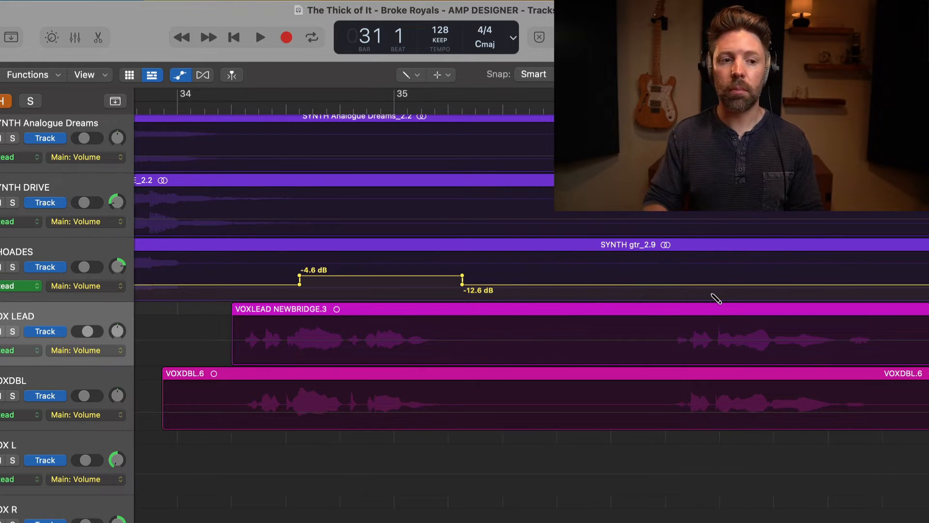
Step: Draw a volume automation point creating a dip on the synth guitar track
left_click(408, 74)
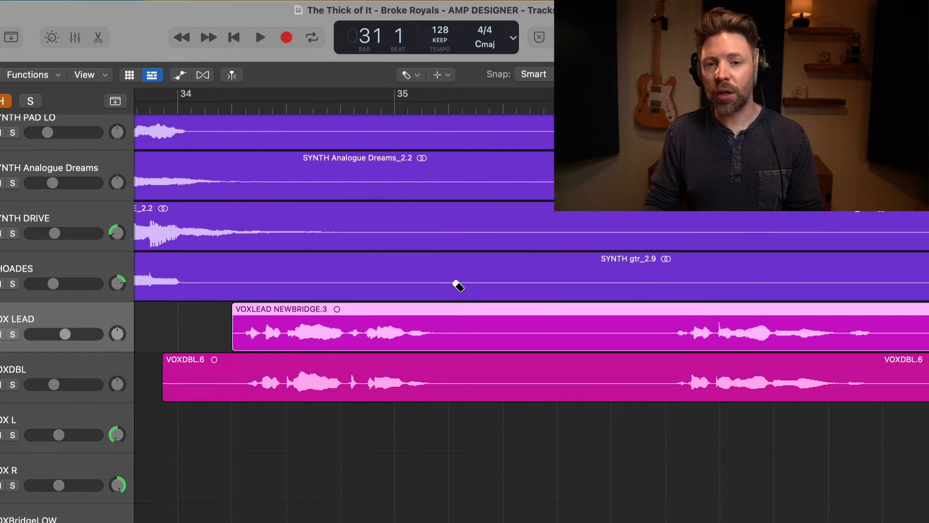
Step: Rename the lead vocal region to 'new name' with the Text Tool
left_click(407, 74)
type("n")
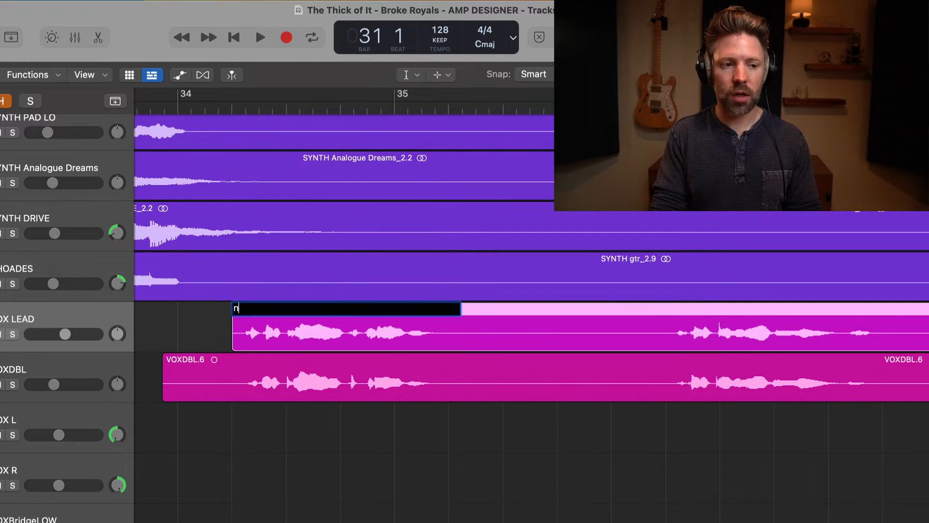
type("ew name")
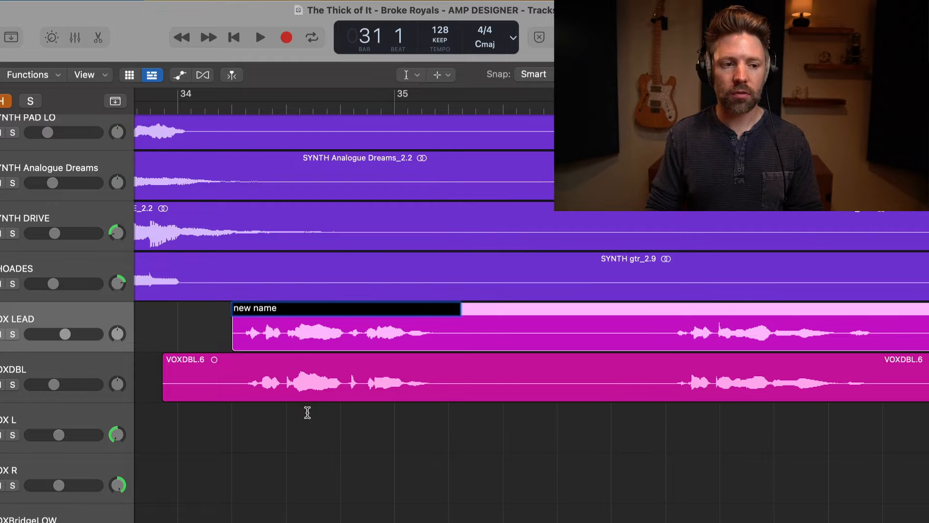
left_click(437, 75)
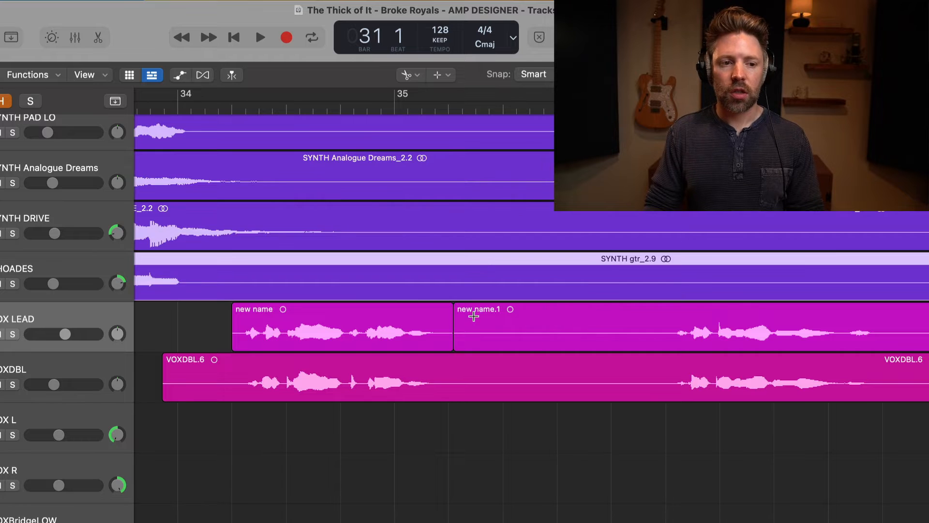
Step: Join the two split lead vocal pieces into one 'new name' region with the Join Tool
left_click(408, 75)
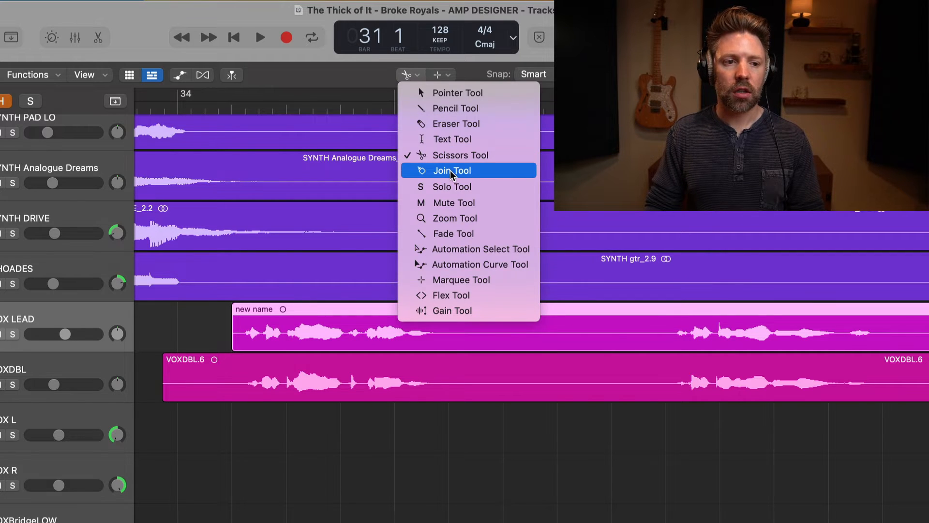
left_click(452, 170)
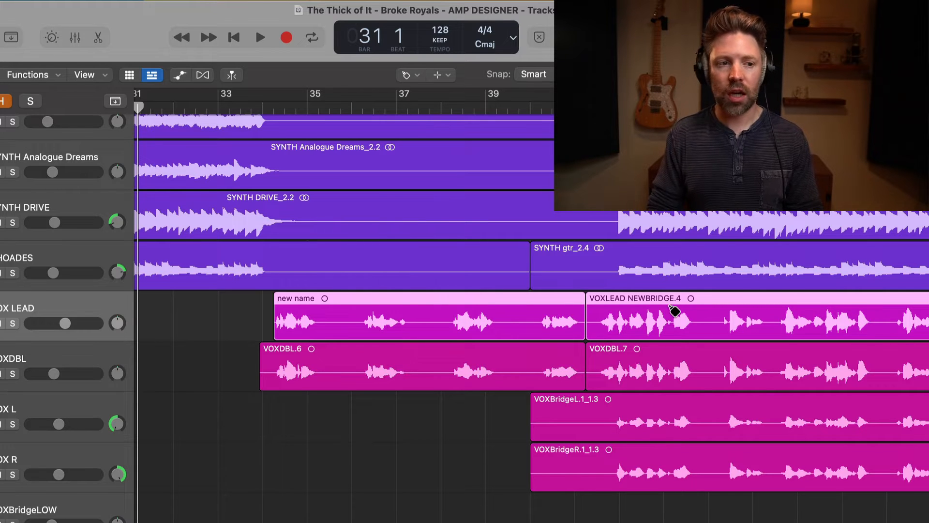
Step: Audition the 'new name' region soloed with the Solo Tool, then release it
left_click(408, 75)
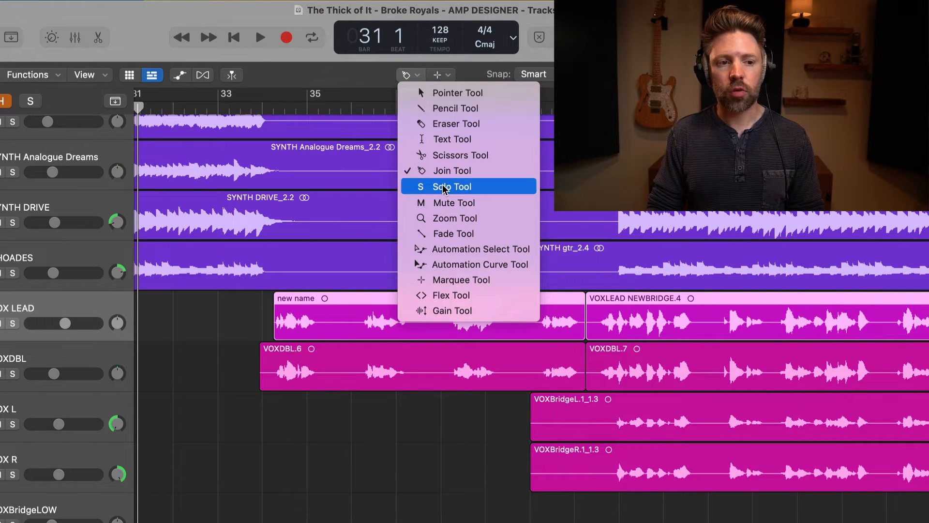
left_click(453, 186)
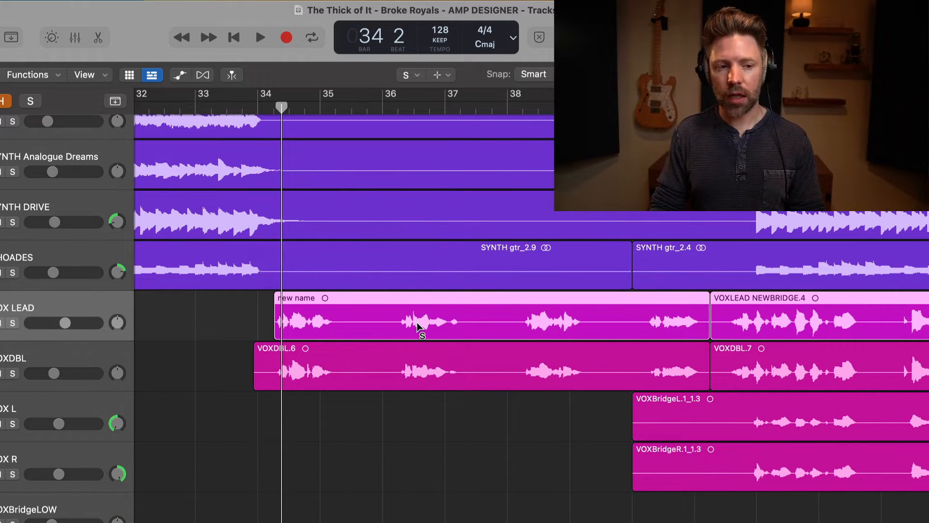
left_click(260, 36)
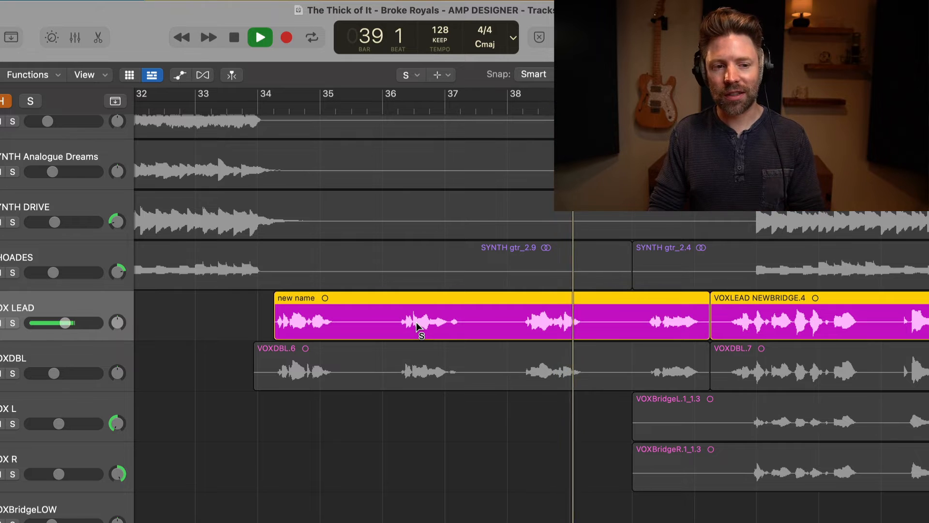
left_click(259, 37)
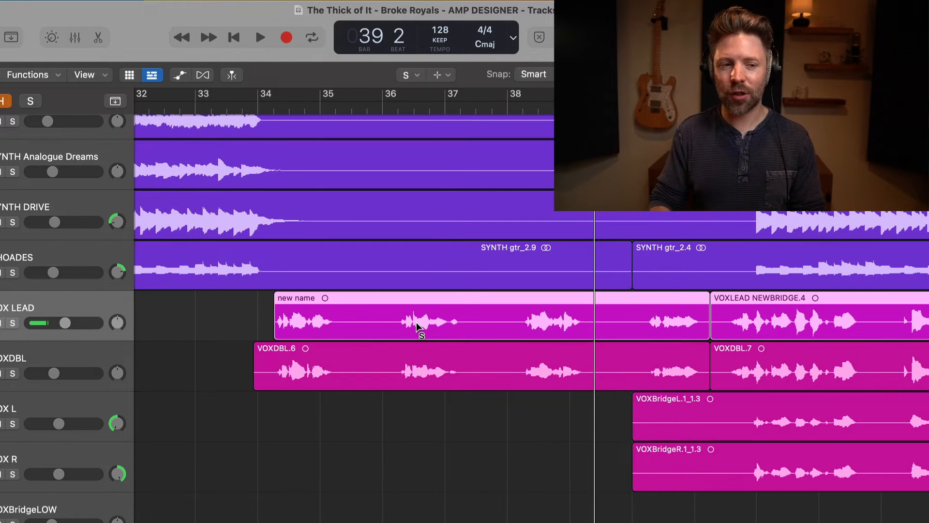
left_click(405, 75)
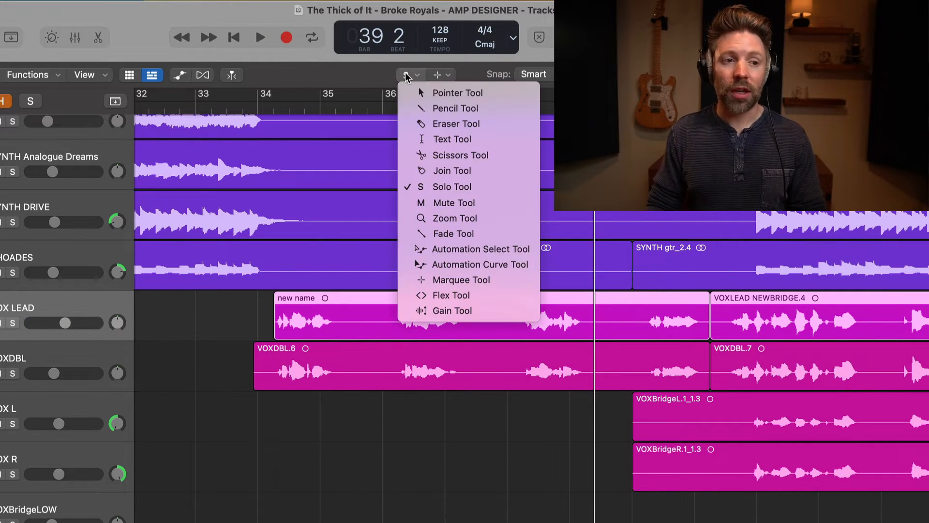
left_click(455, 202)
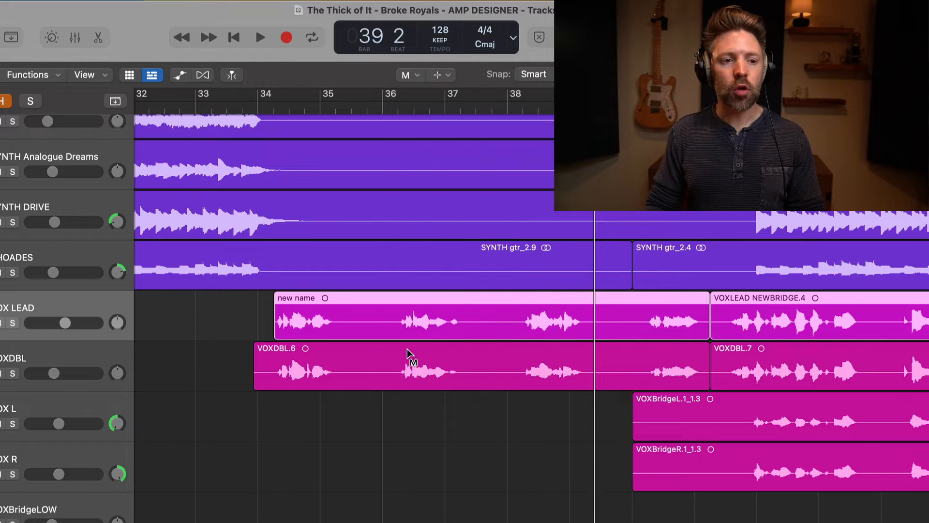
mouse_move(376, 326)
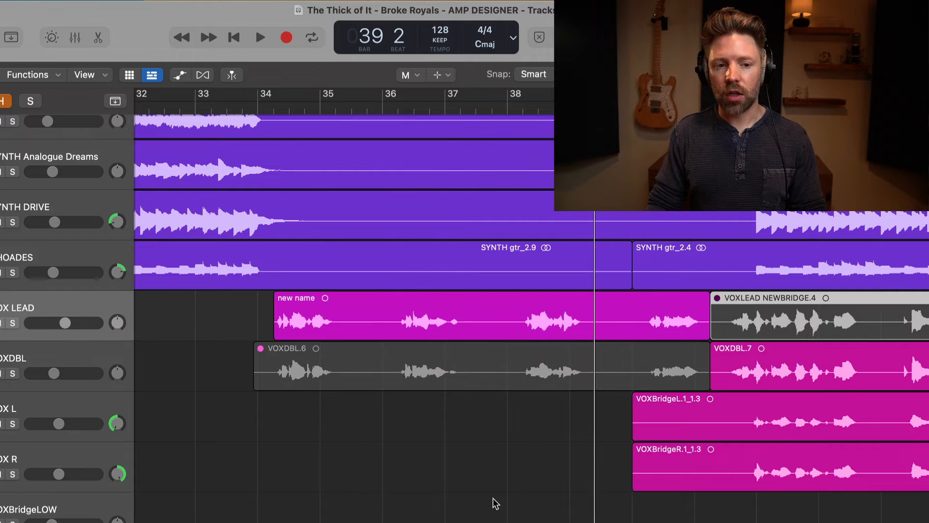
left_click(416, 366)
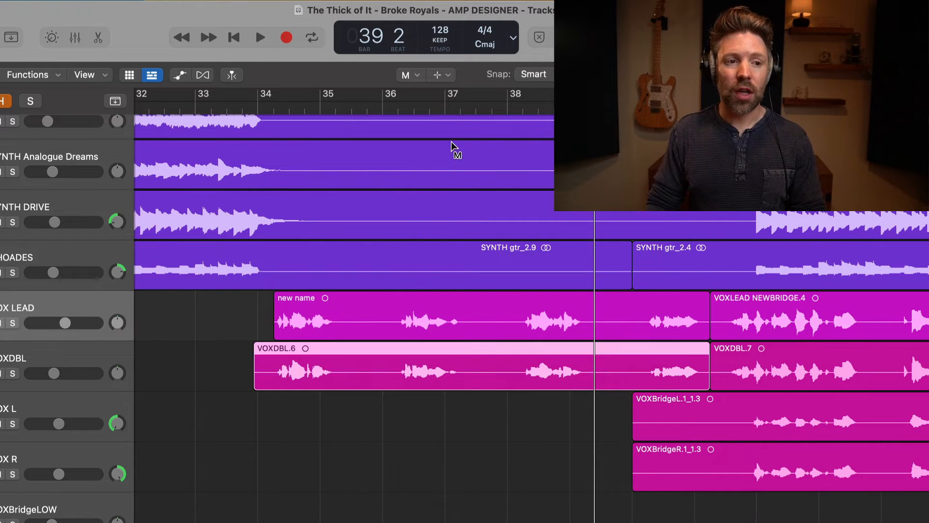
left_click(407, 74)
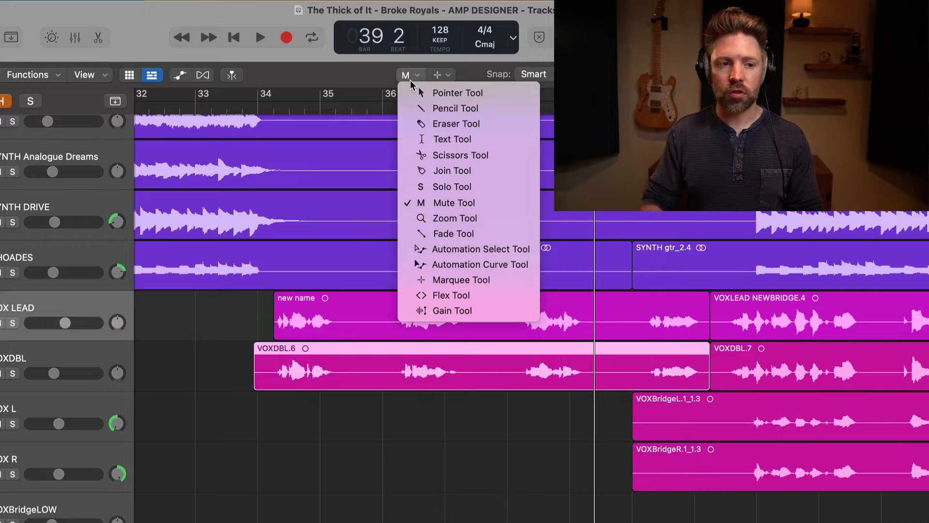
left_click(456, 217)
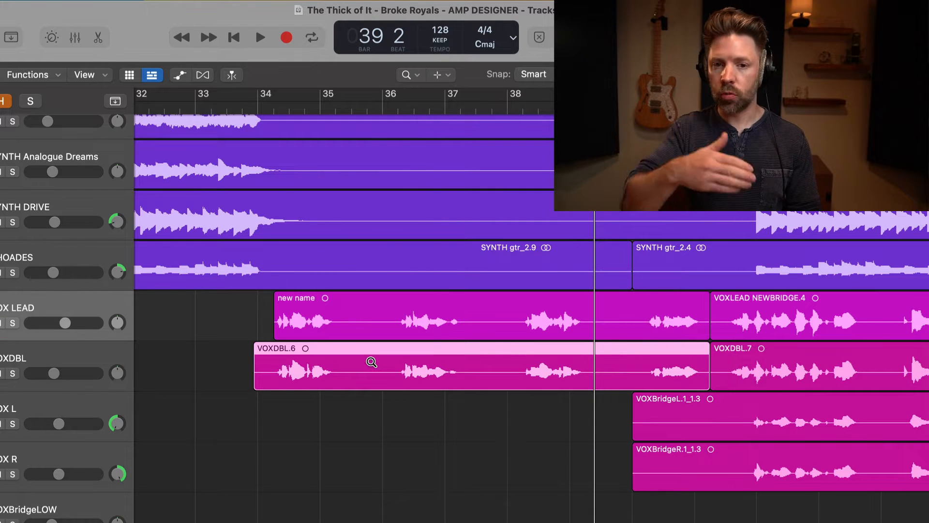
Step: Crossfade the lead vocal region boundary and make automation selecting the active tool
left_click(437, 74)
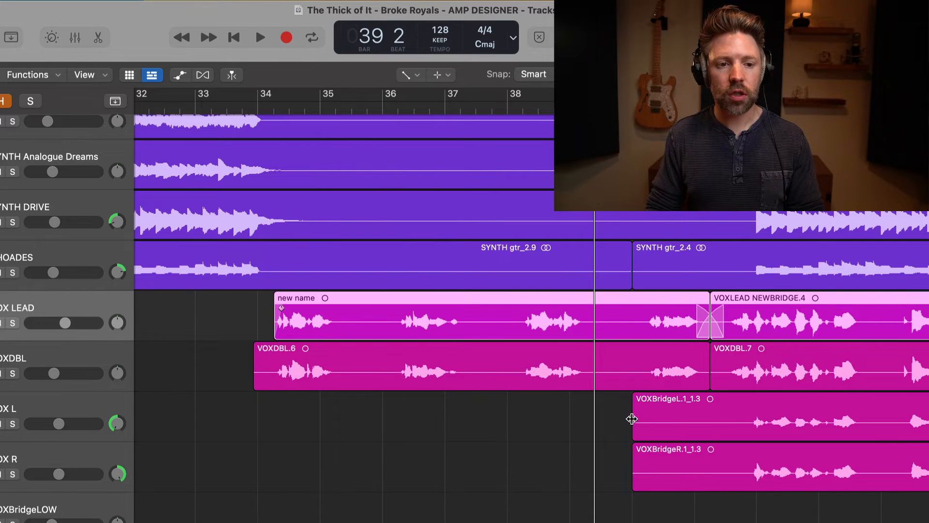
left_click(407, 74)
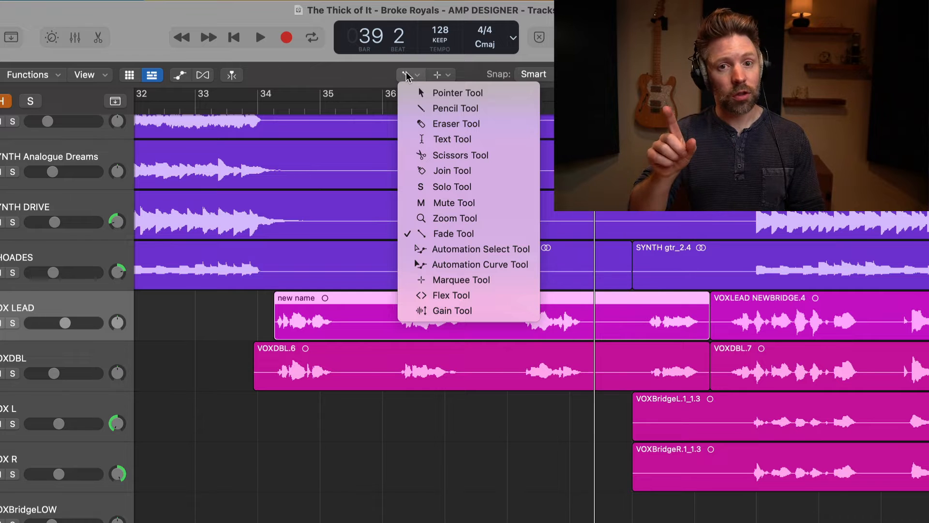
mouse_move(480, 249)
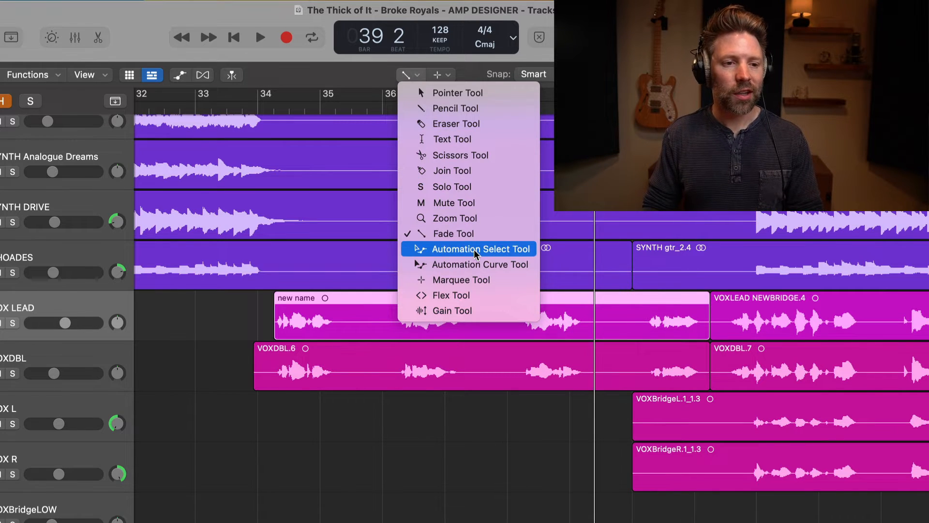
left_click(479, 248)
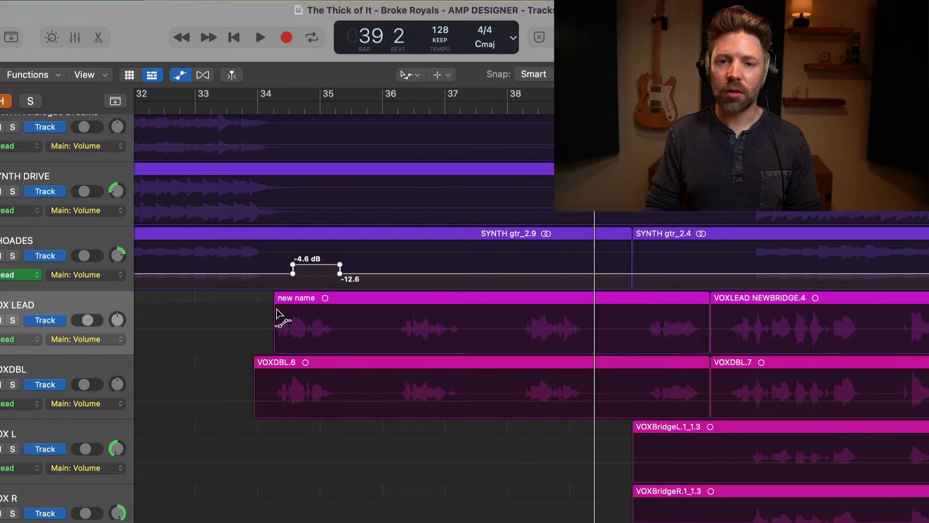
Step: Bend the RHOADES -4.6 to -12.6 dB volume drop into a curve with the Automation Curve Tool
left_click(407, 75)
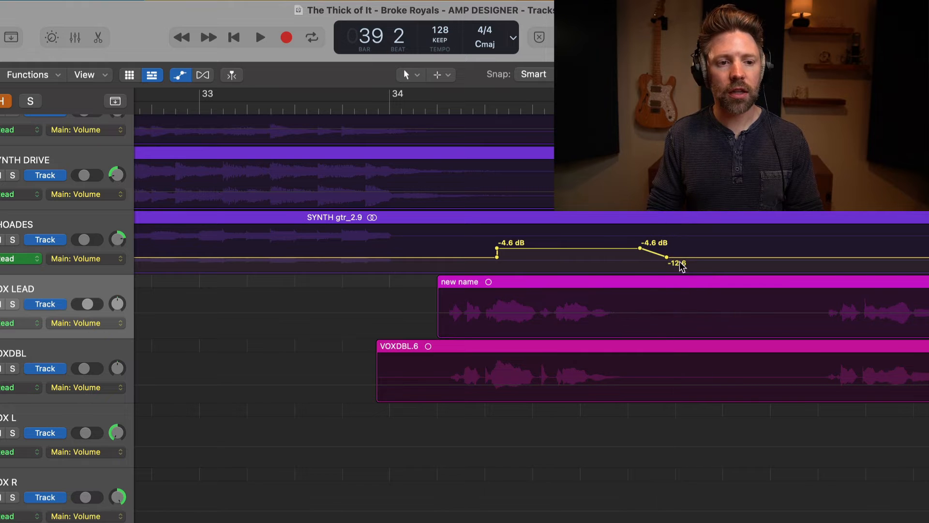
left_click(408, 75)
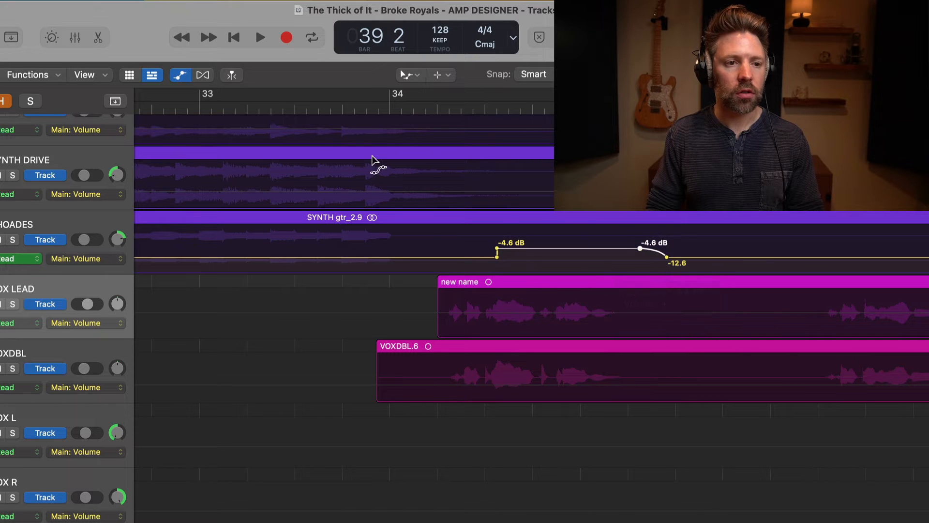
left_click(408, 75)
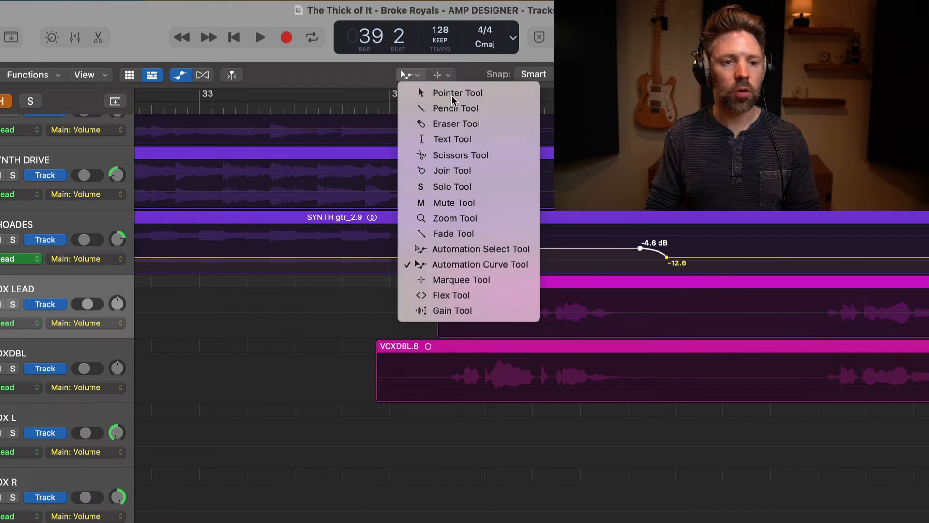
Step: With the Pointer Tool, pull the -12.6 dB automation node down to -∞ dB
left_click(457, 93)
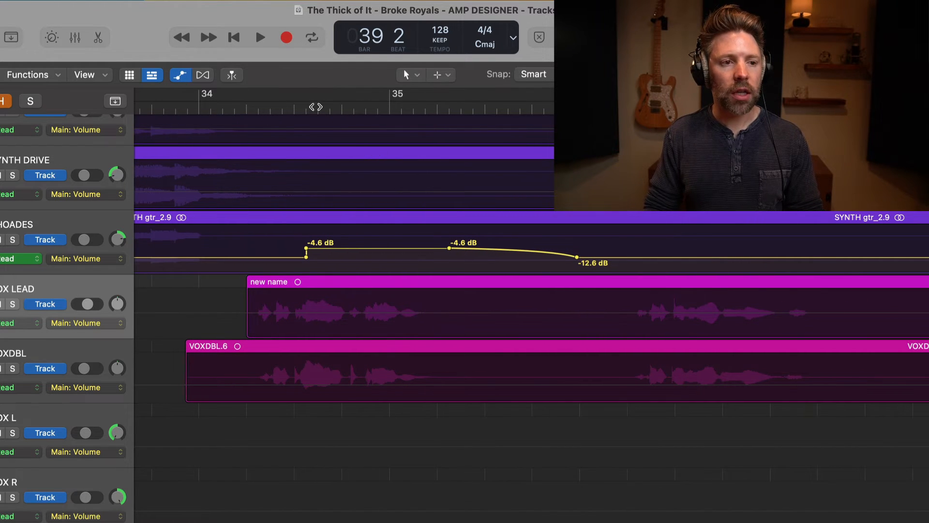
left_click(408, 75)
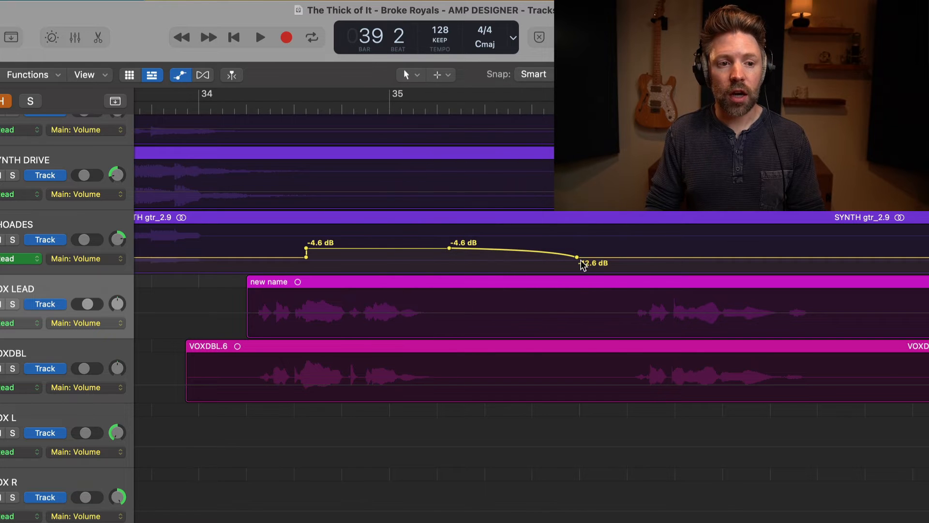
left_click(405, 75)
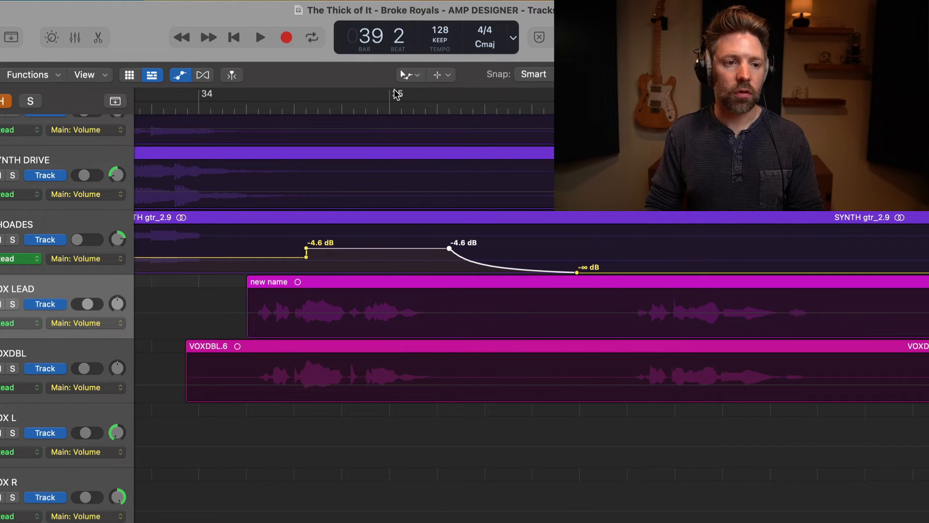
Step: Marquee a range on the RHOADES automation and raise it to -2.0 dB
left_click(406, 74)
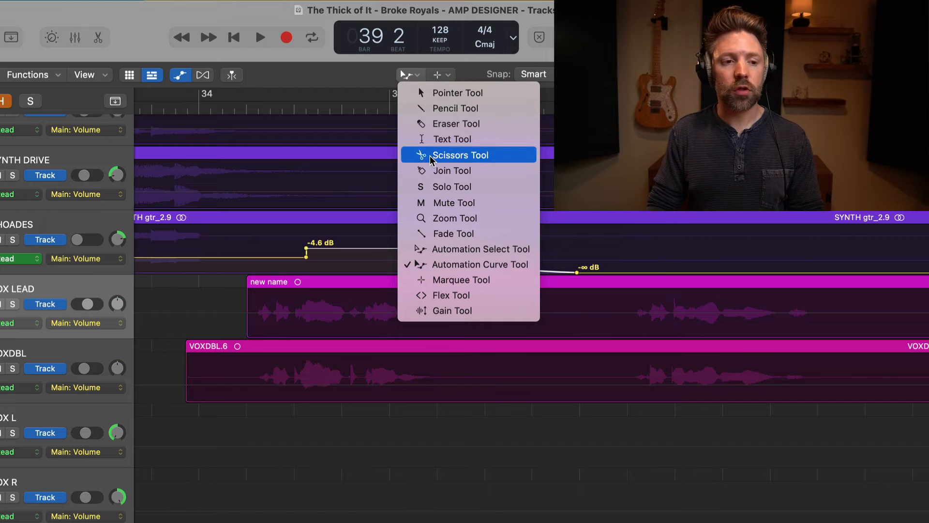
mouse_move(463, 279)
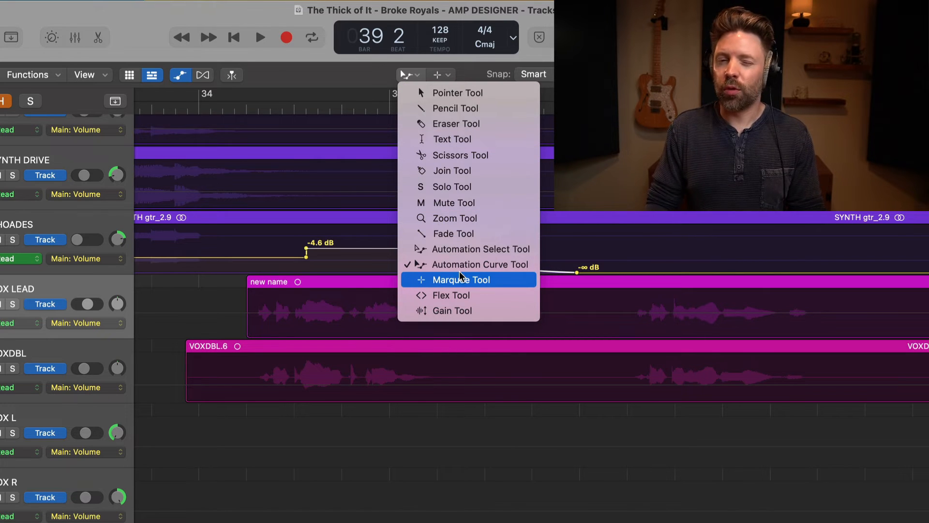
left_click(462, 279)
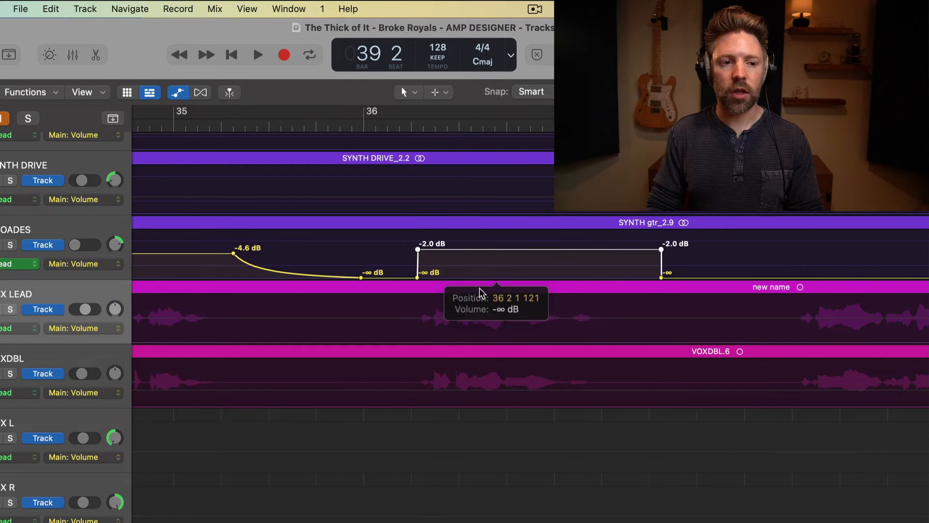
mouse_move(412, 92)
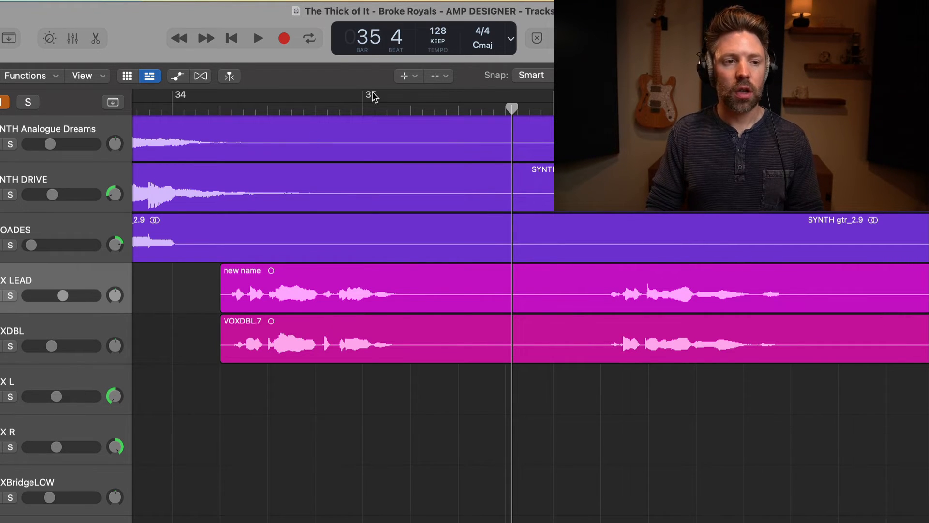
Step: Make the Flex Tool active, briefly showing and hiding automation and flex view
left_click(420, 76)
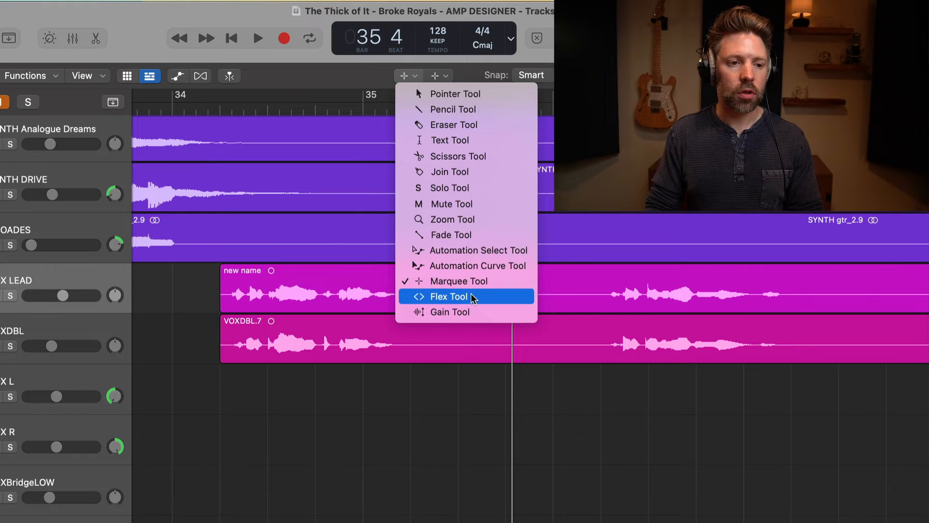
left_click(456, 297)
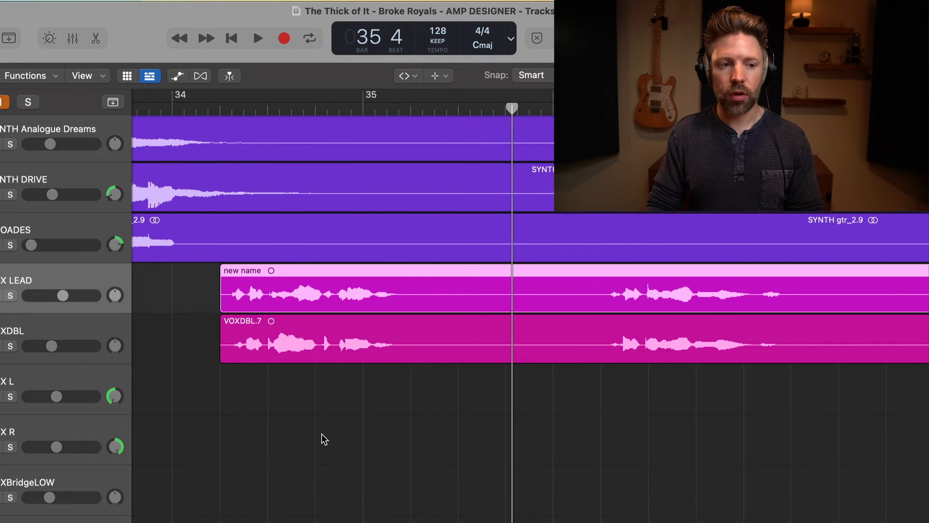
mouse_move(294, 343)
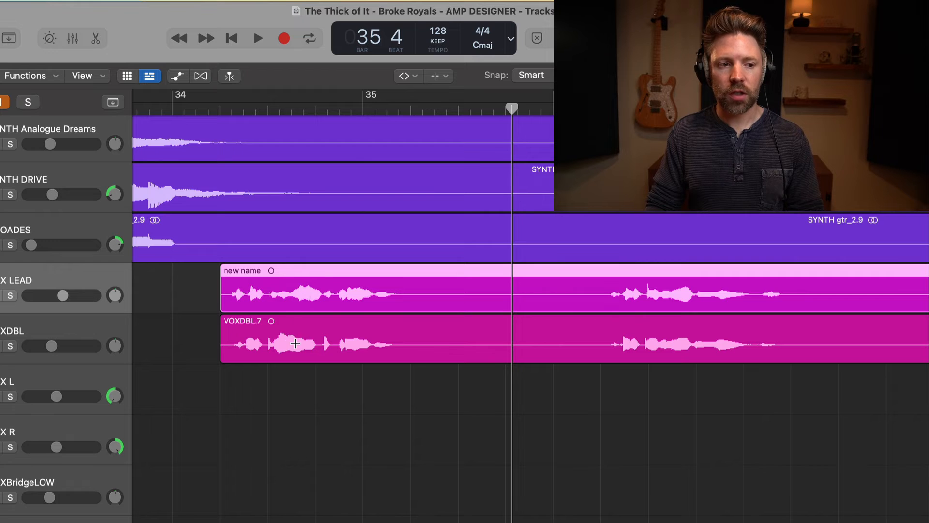
mouse_move(294, 352)
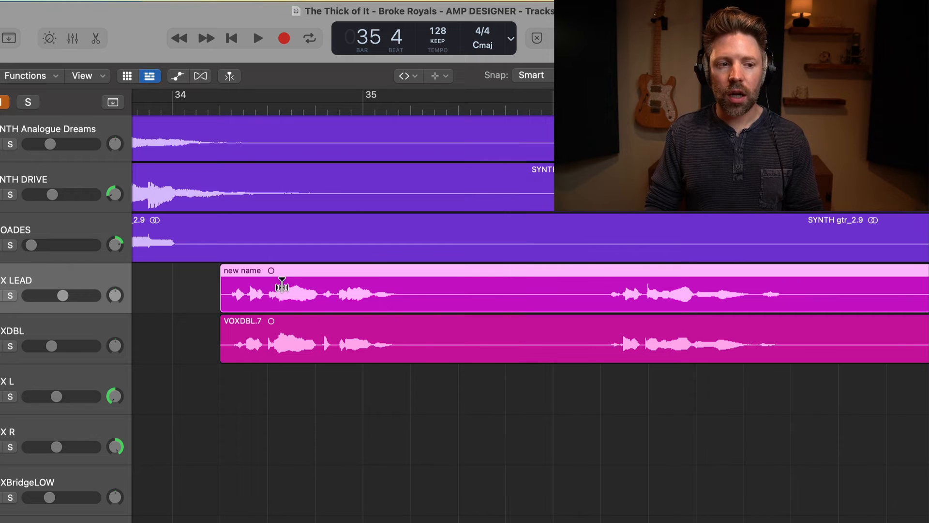
left_click(176, 76)
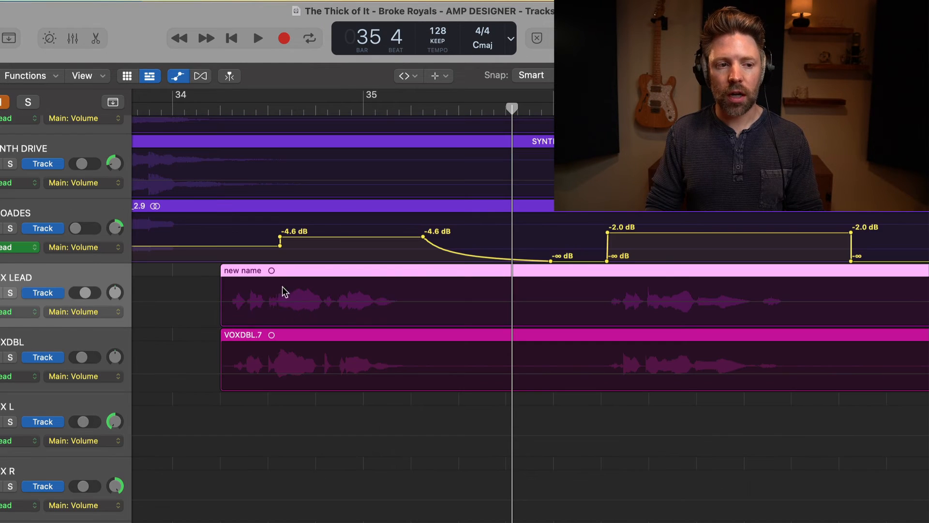
left_click(200, 76)
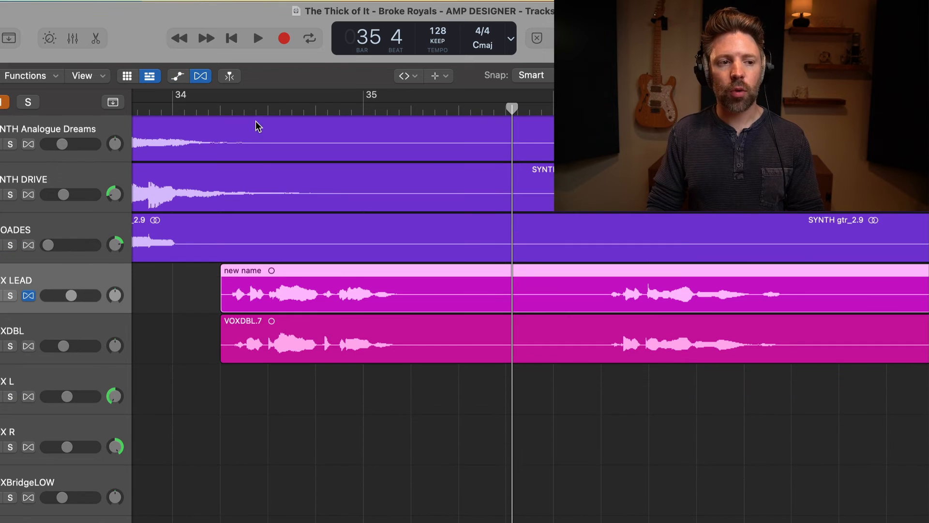
left_click(201, 75)
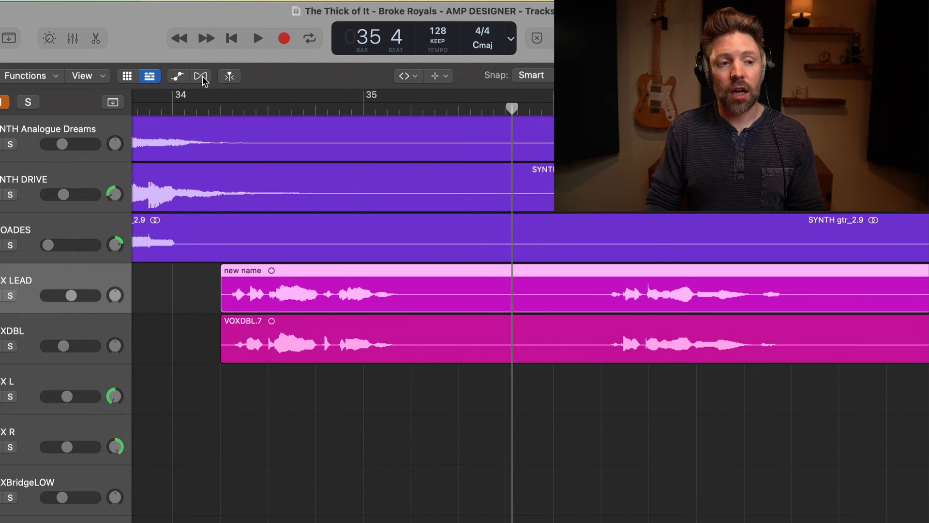
Step: Make the Gain Tool active for region gain editing and zoom out to more bars
left_click(405, 75)
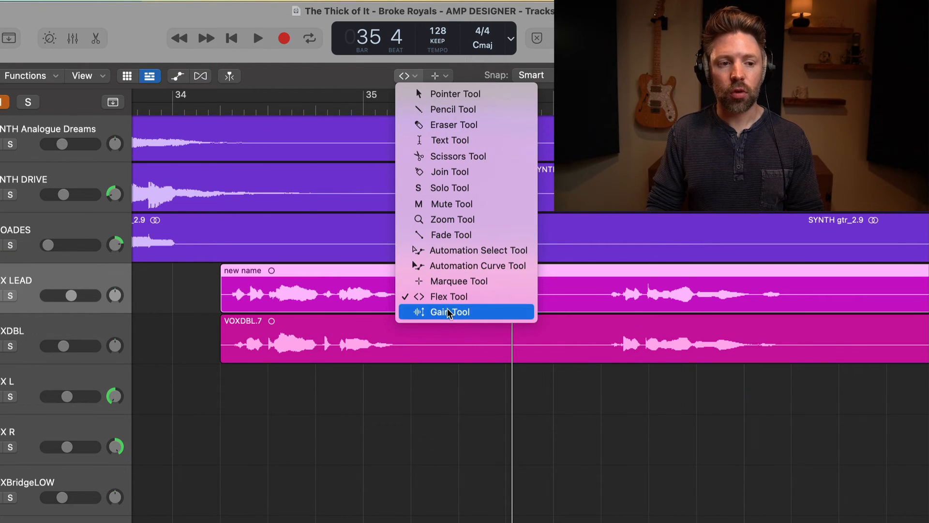
left_click(449, 312)
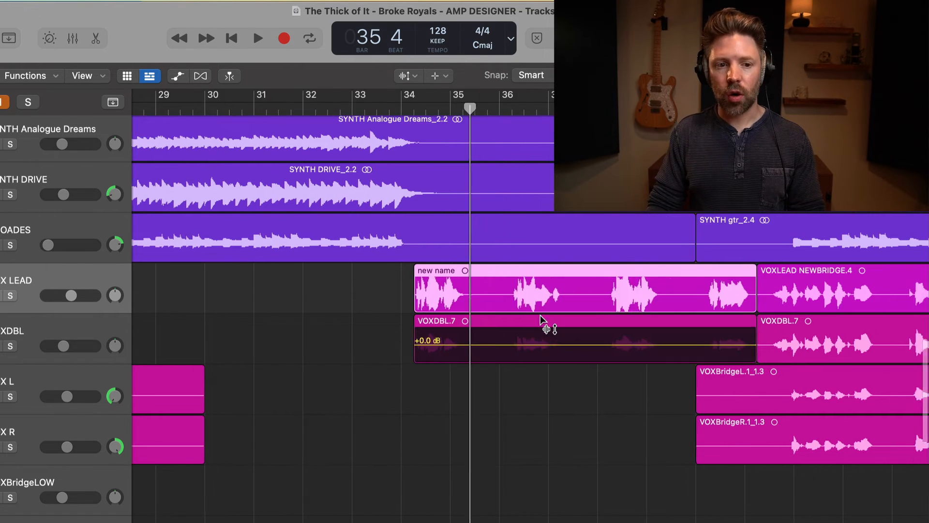
scroll("right", 3)
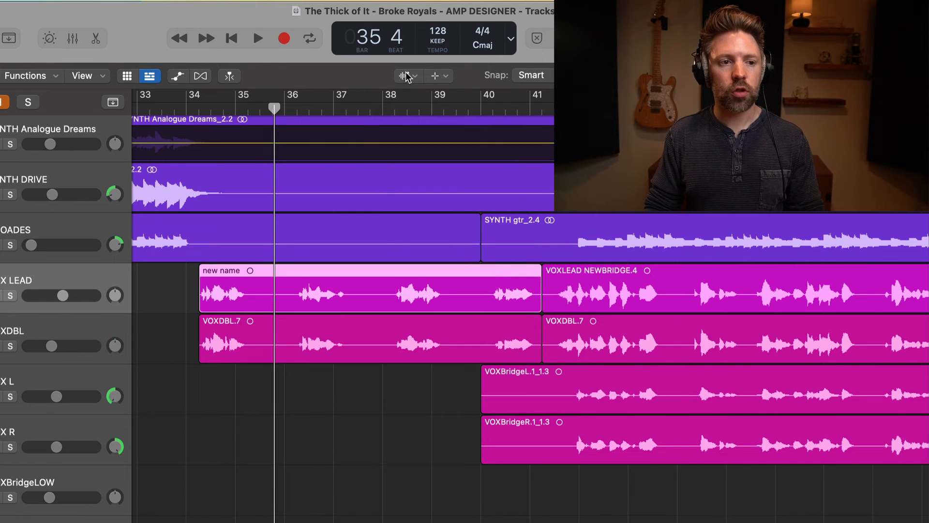
Step: Marquee-split bar 40 of 'new name' into 'new name.1', then return to the Gain Tool
left_click(405, 76)
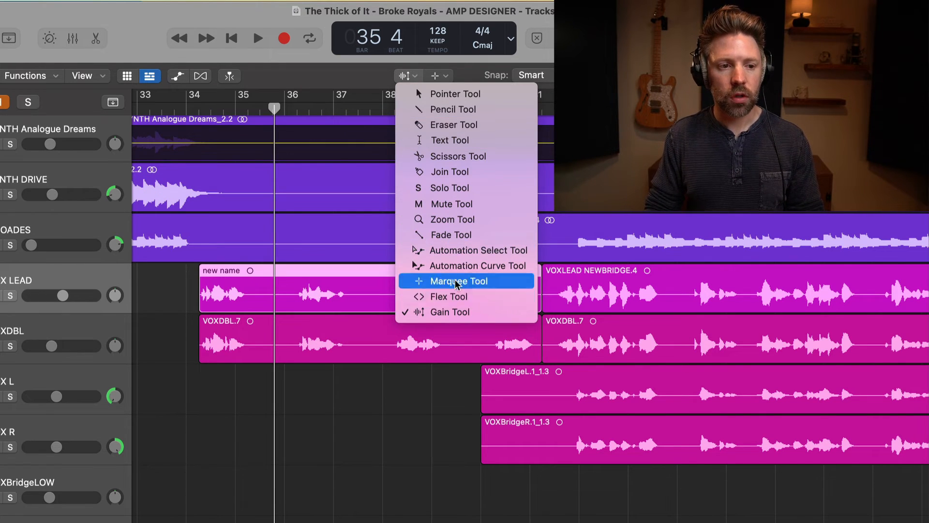
left_click(458, 281)
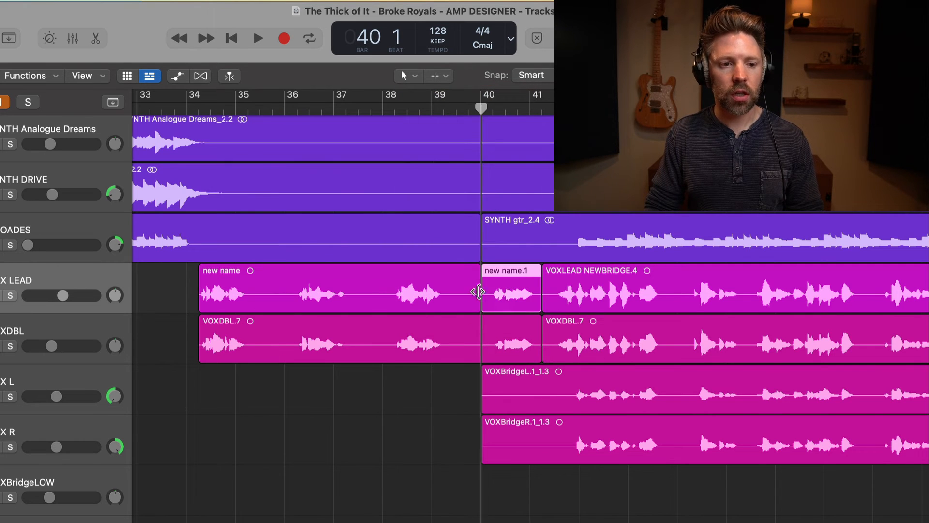
left_click(405, 76)
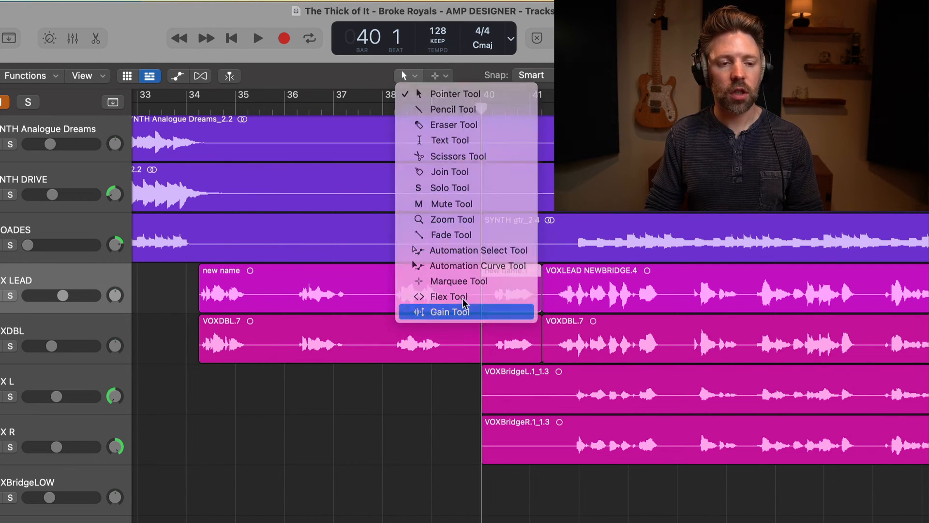
left_click(448, 312)
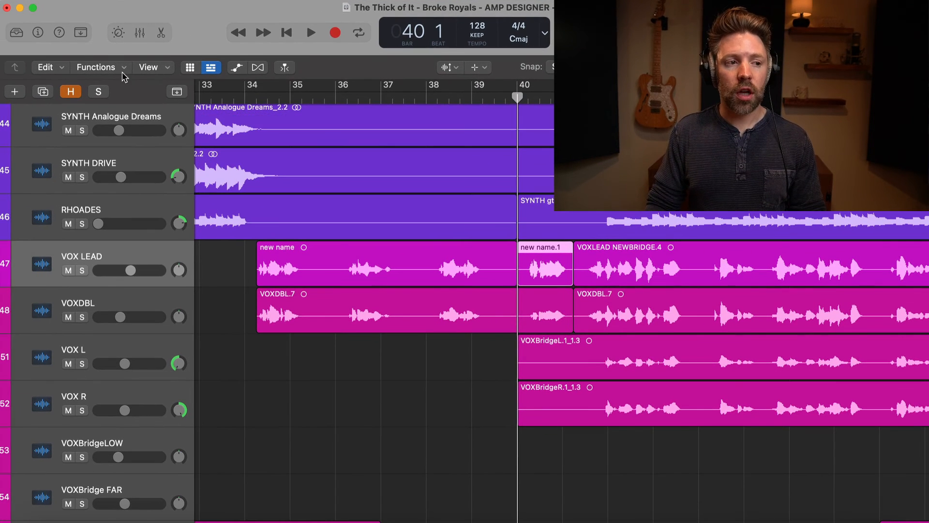
Step: Raise the Region Gain of the new name.1 vocal piece to +6.3 dB in the Inspector
left_click(355, 125)
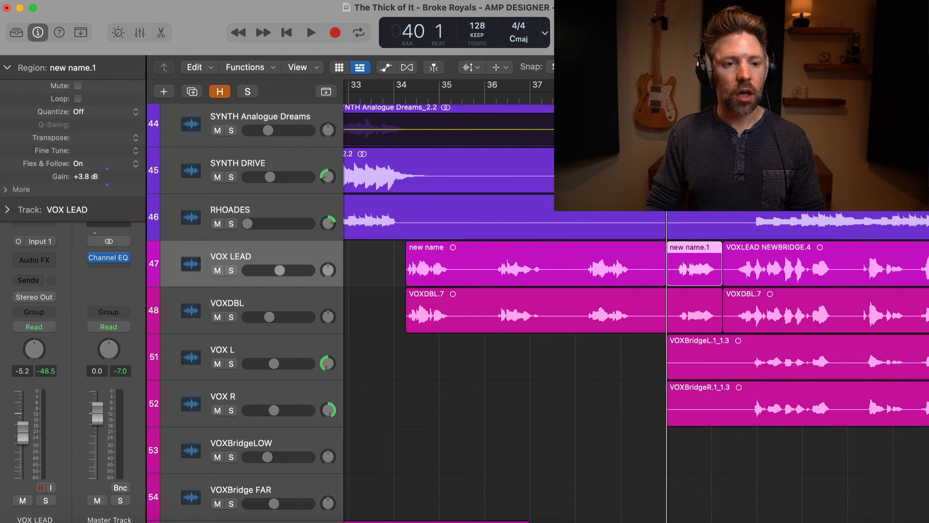
left_click(6, 68)
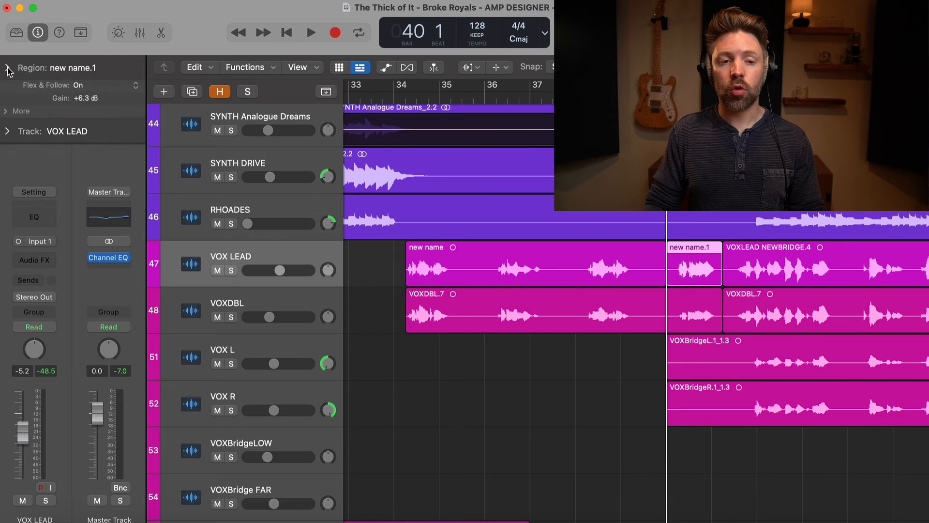
left_click(36, 33)
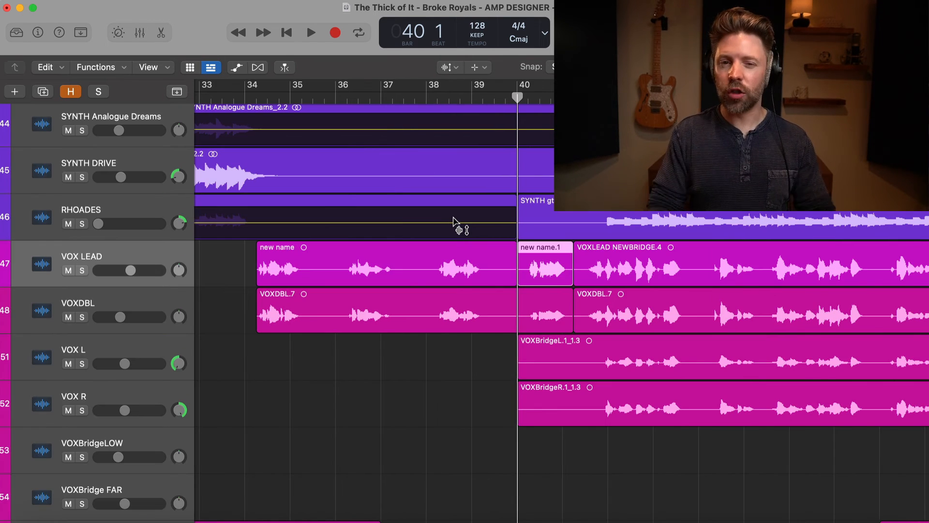